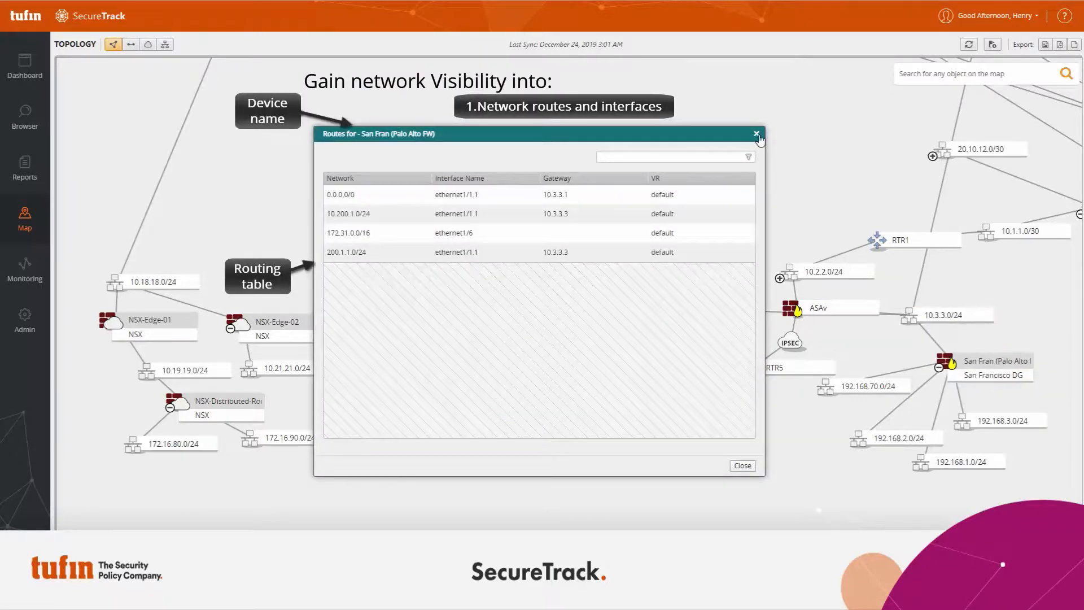
# Close the 'Routes for - San Fran (Palo Alto FW)' dialog and return to the topology map
pyautogui.click(756, 133)
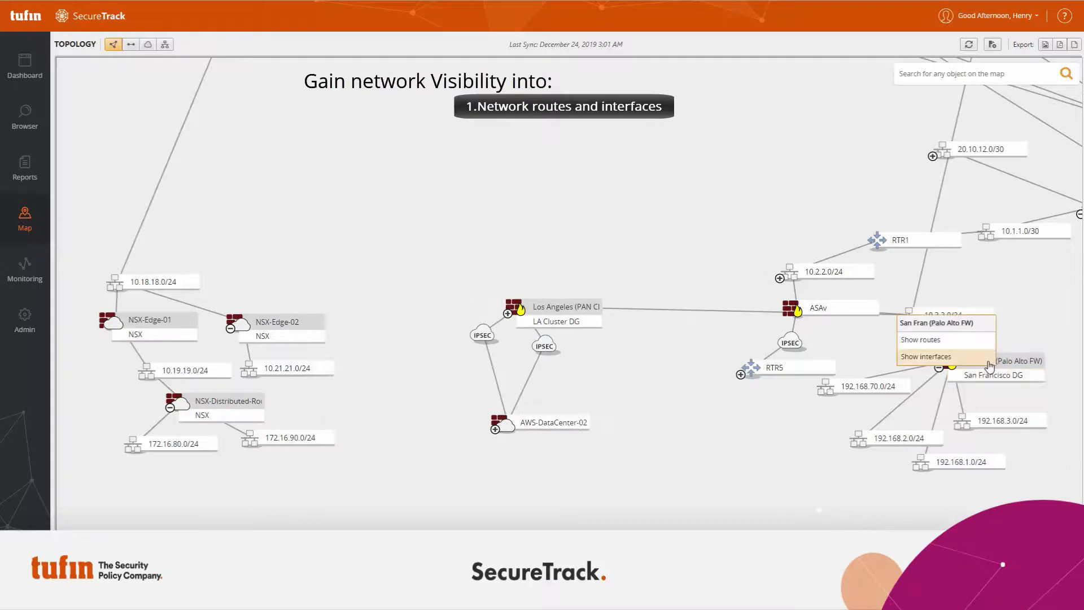
pyautogui.click(926, 355)
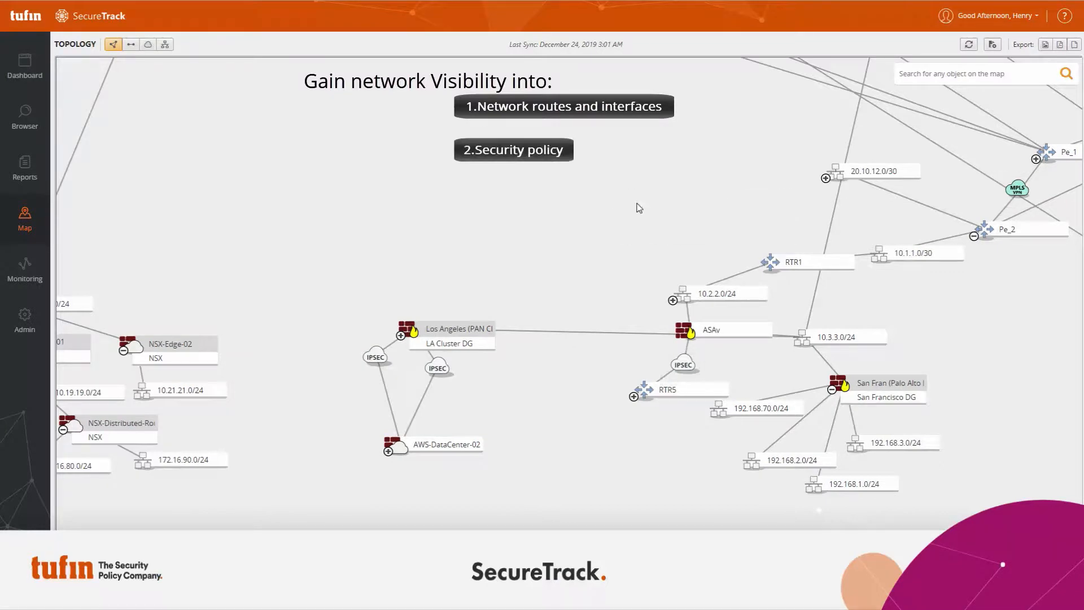
# Fill a path query with source 192.168.3.5/32, destination 172.16.40.80/32 and service https (svc)
pyautogui.click(131, 44)
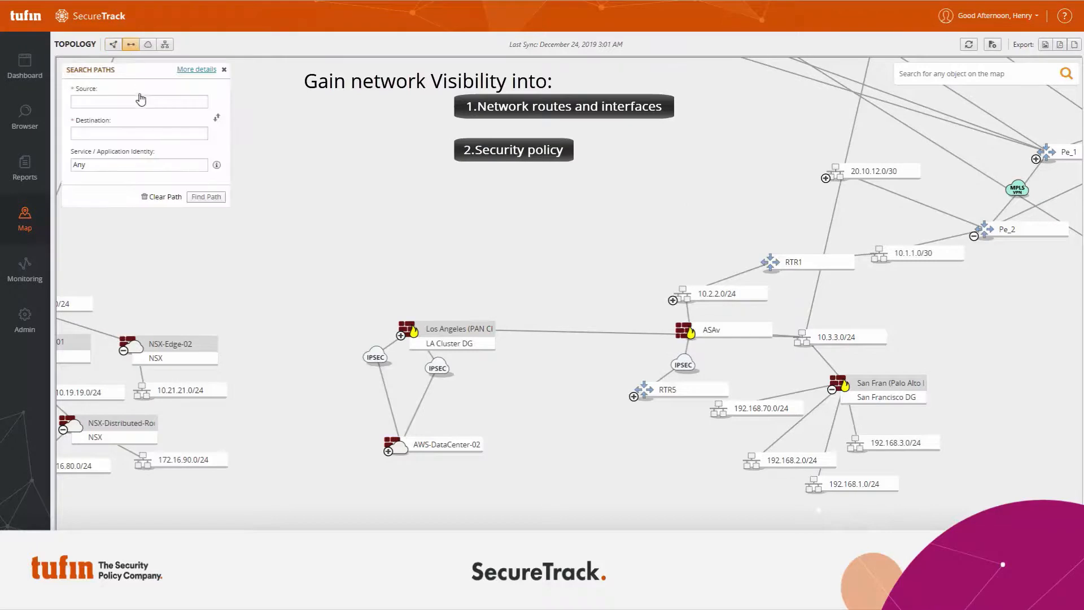
pyautogui.write('192')
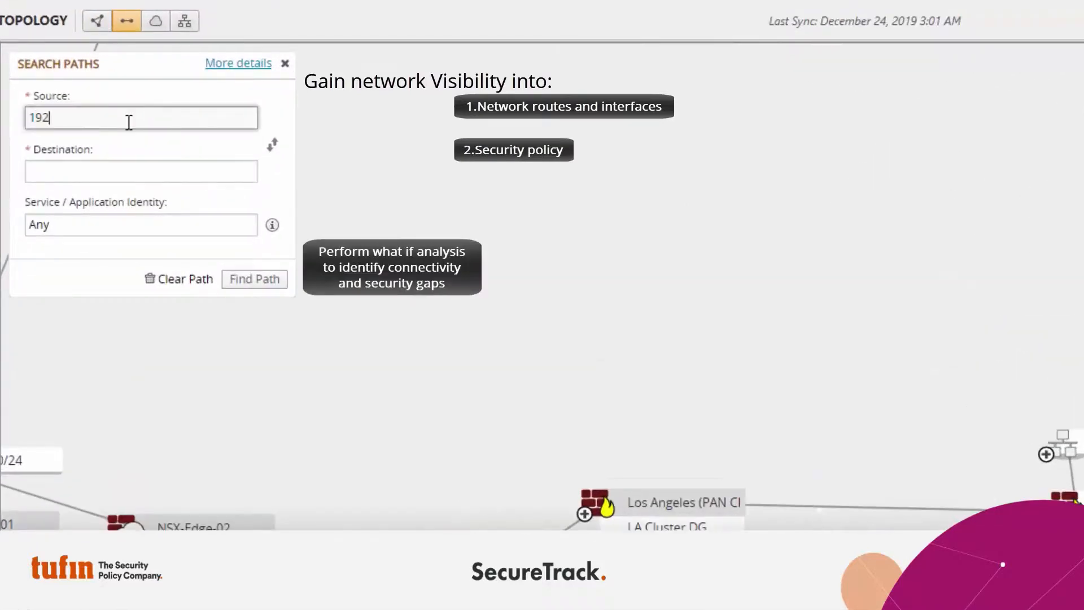
pyautogui.write('.168.3.5/32')
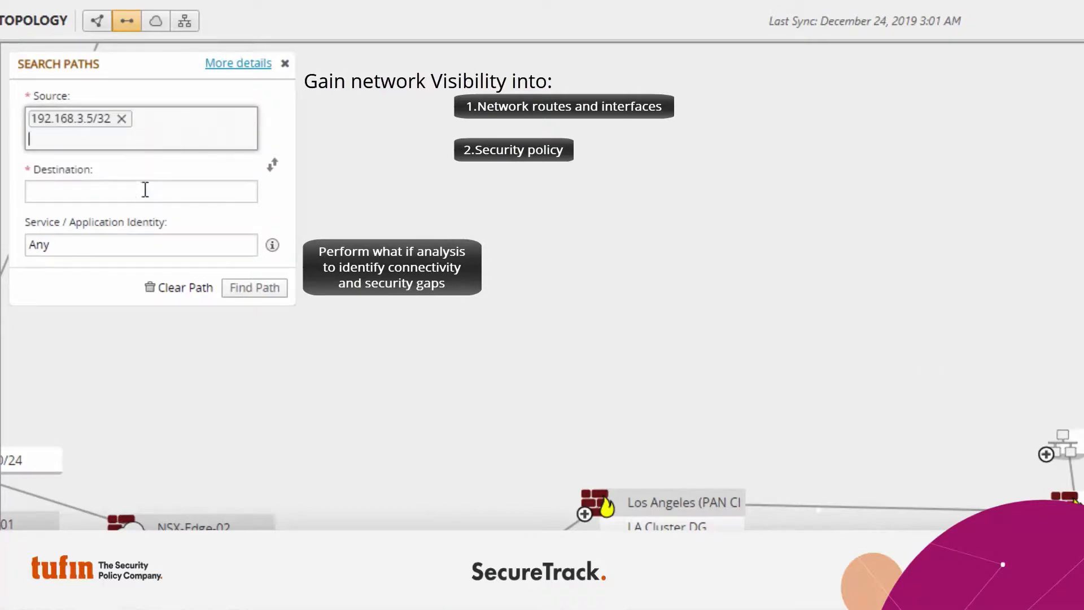
pyautogui.write('172.16.40.80')
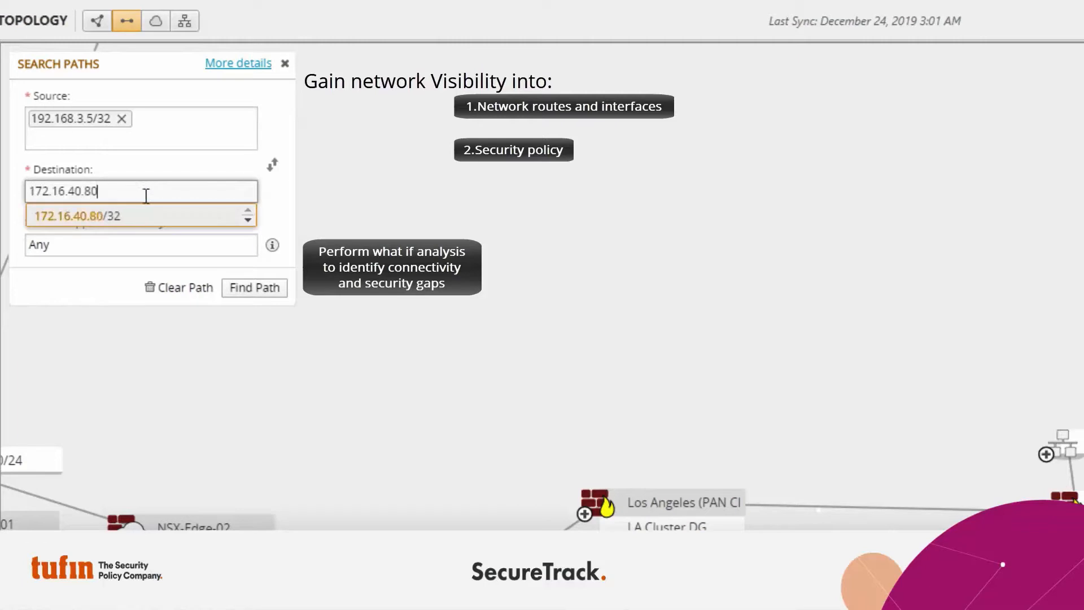
pyautogui.write('https (svc')
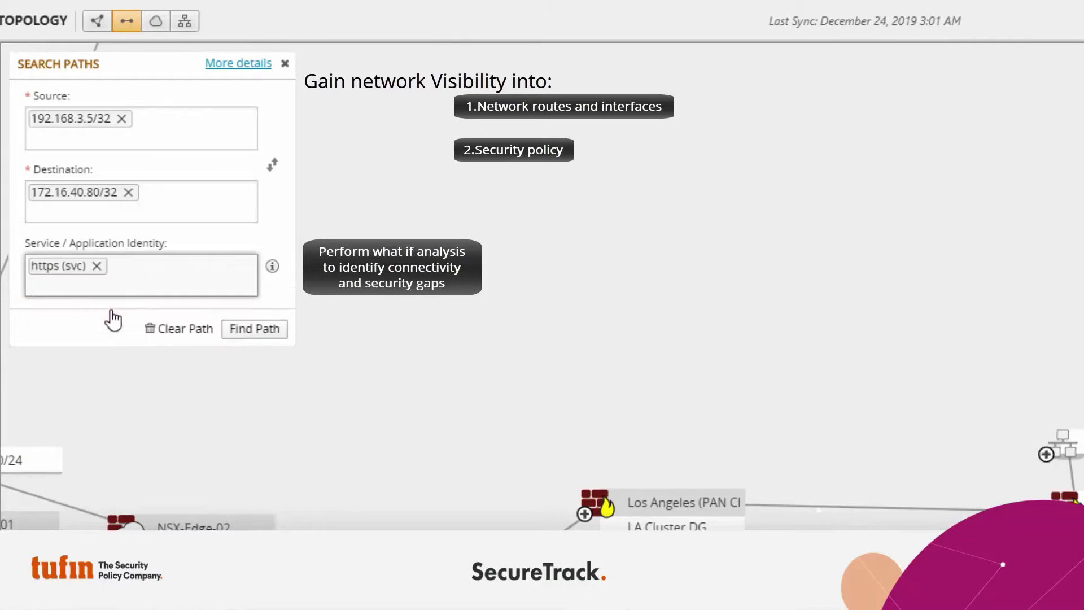
# Compute the path to SMCPM and show San Fran's matching rules, listing rule 33 allowing https
pyautogui.click(254, 329)
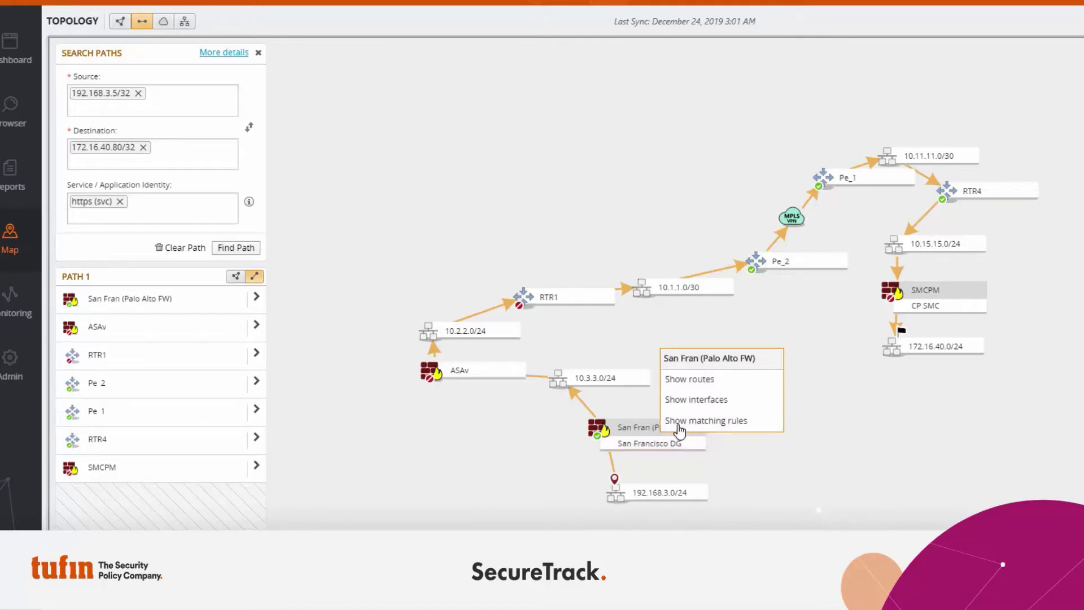
pyautogui.click(706, 420)
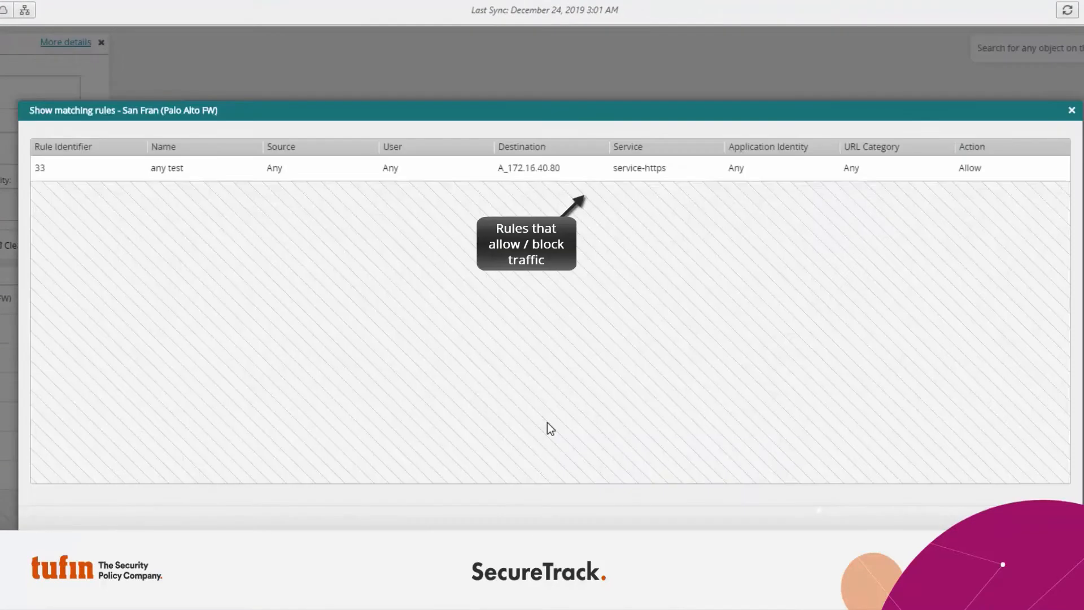